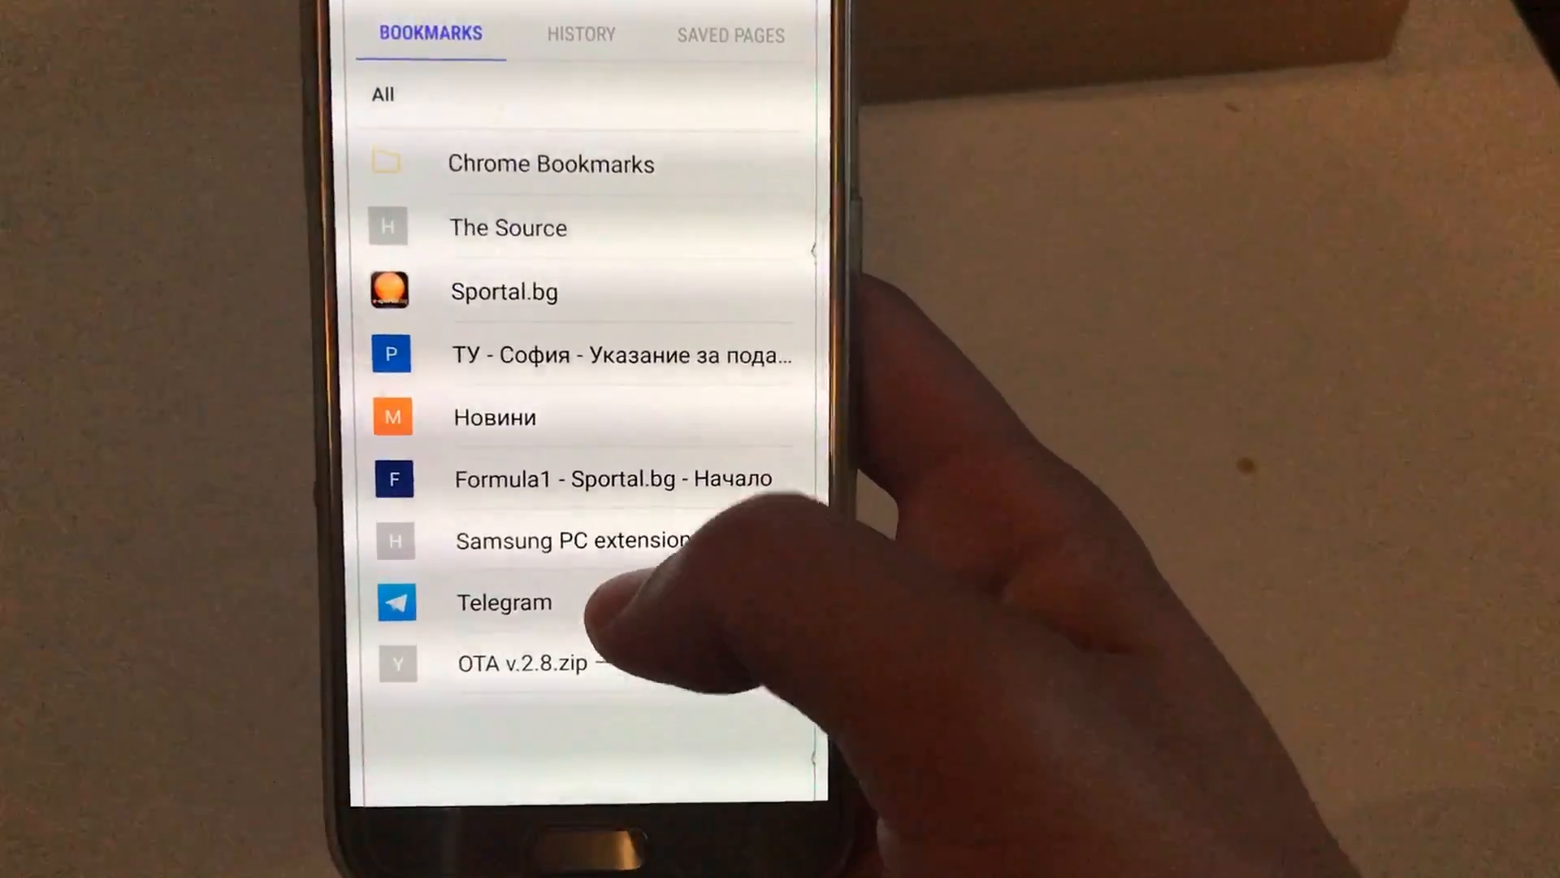
Launch Telegram Web from the Telegram bookmark and enter the SAC23 S8 PORT | OFFICIAL chat.
click(502, 602)
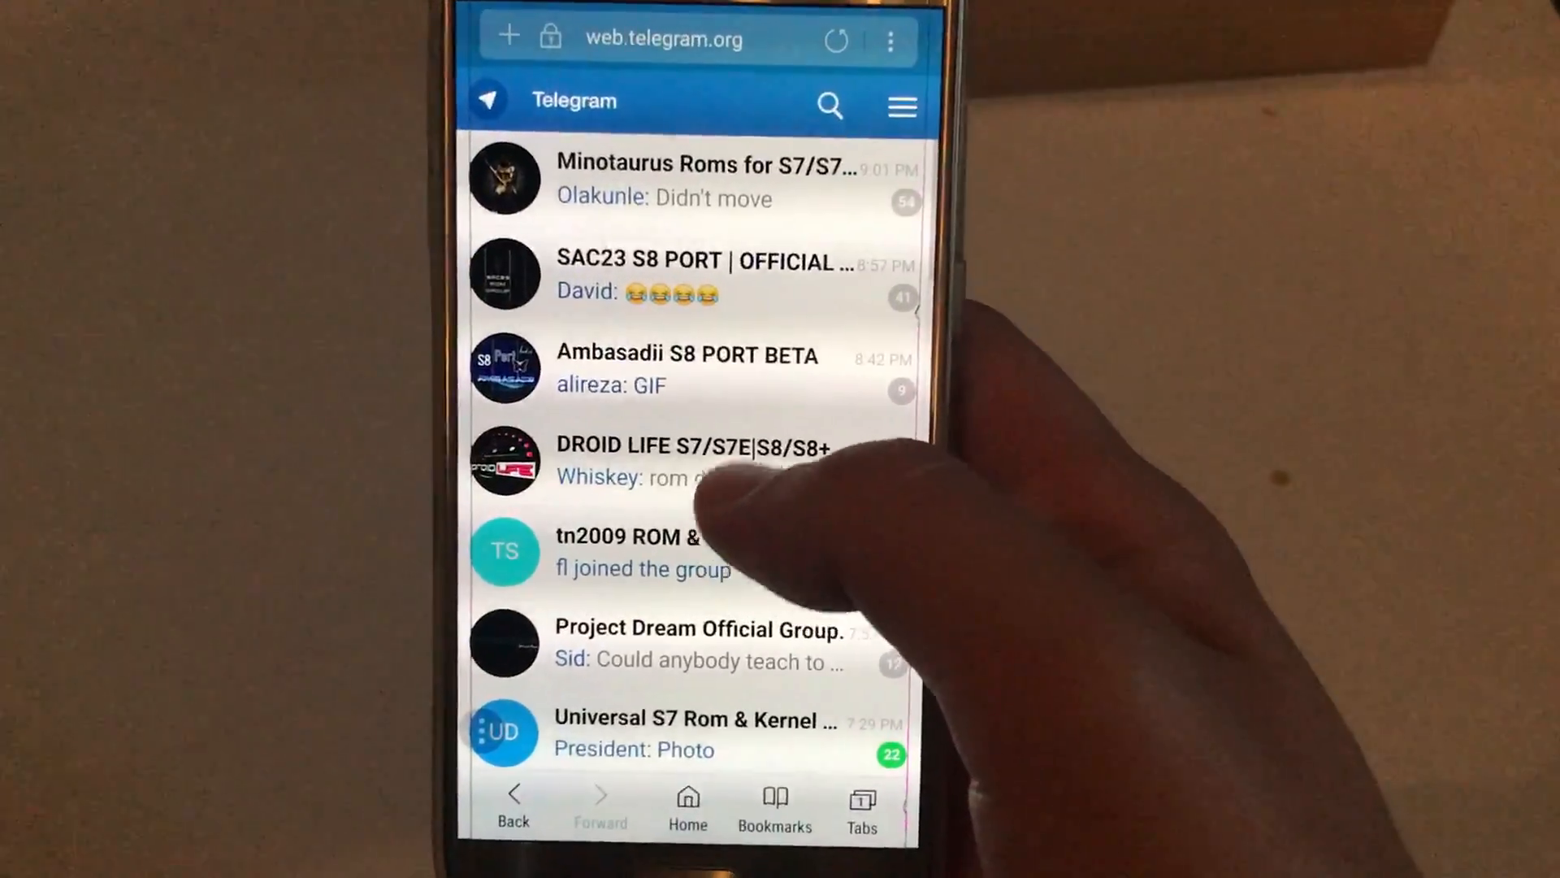
click(697, 275)
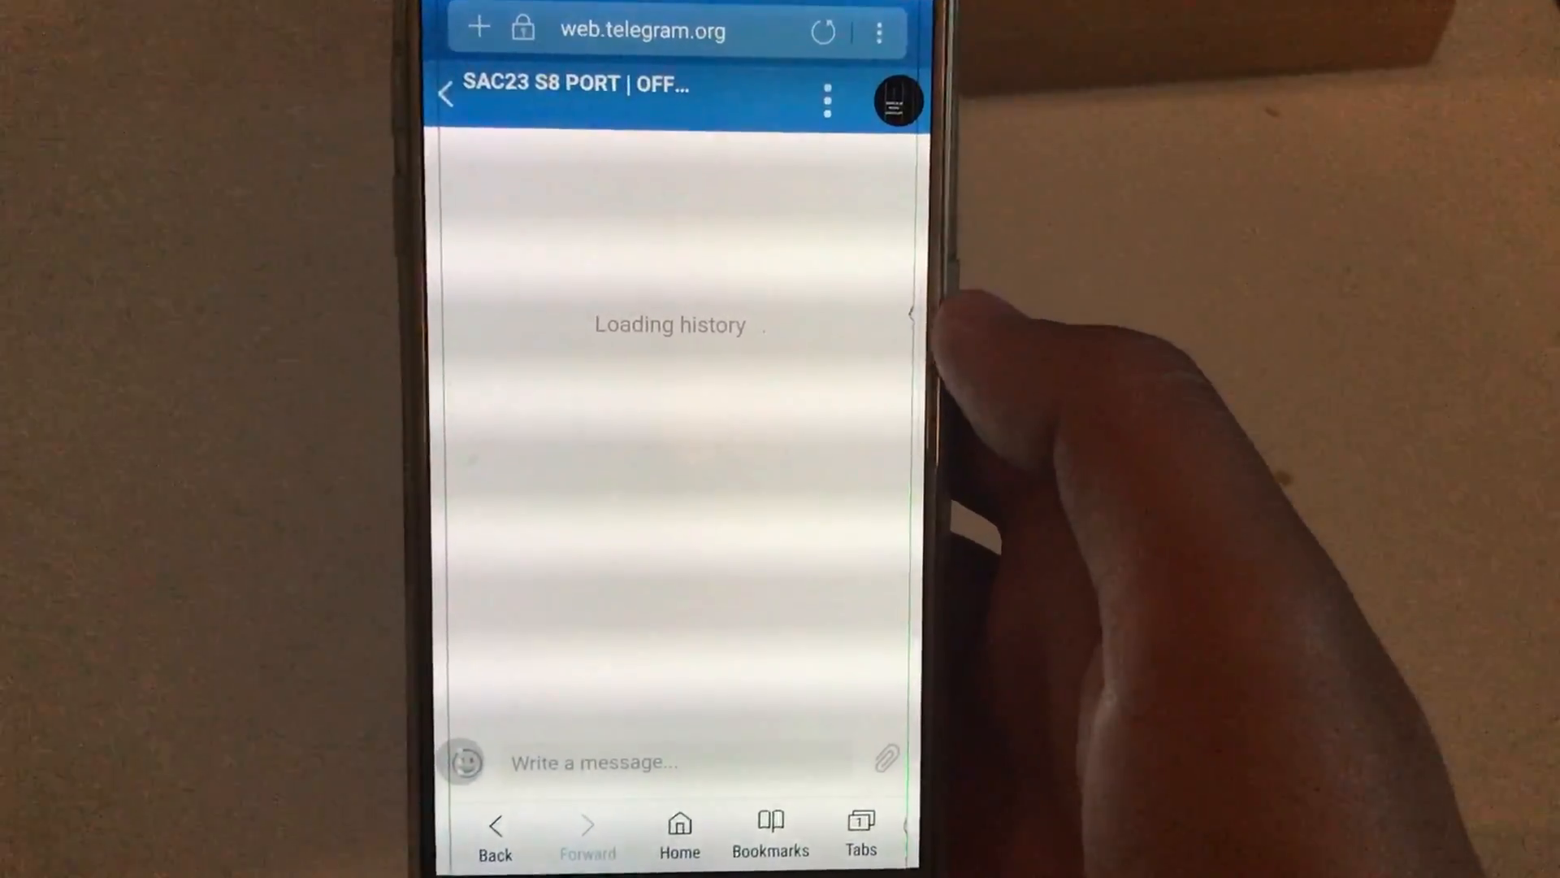